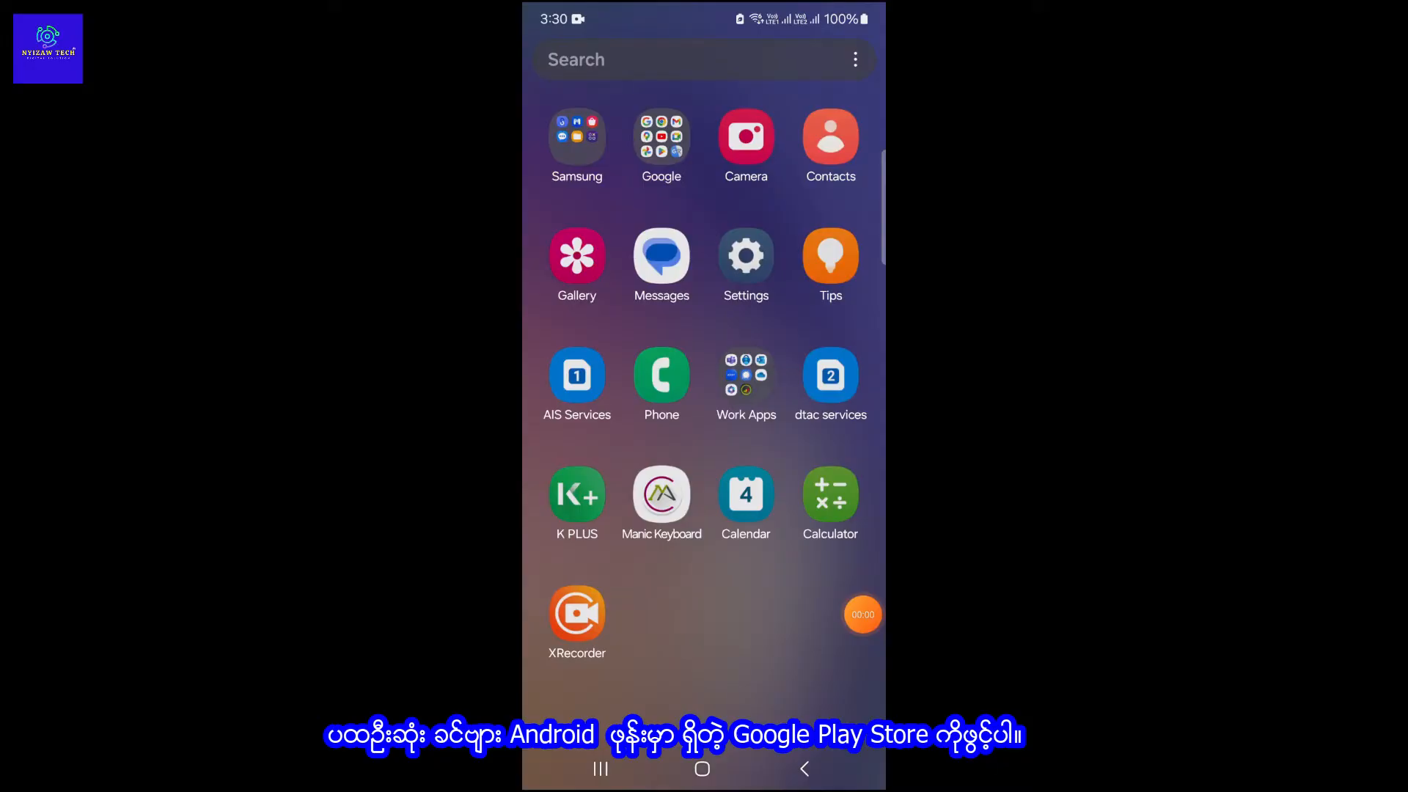
Launch Google Play Store from the home screen to search for 'google lens'.
left_click(661, 139)
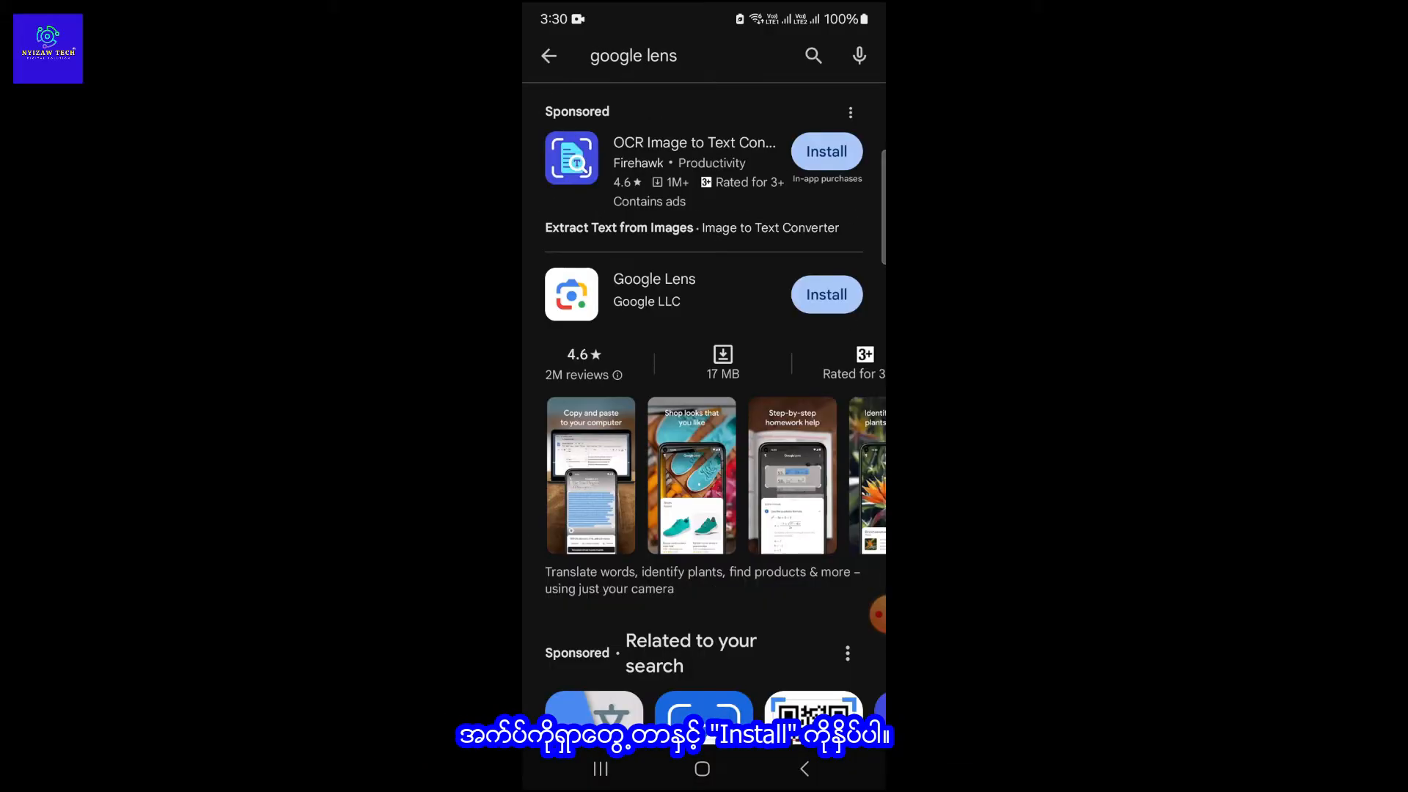
Install Google Lens by Google LLC from the search results.
left_click(824, 293)
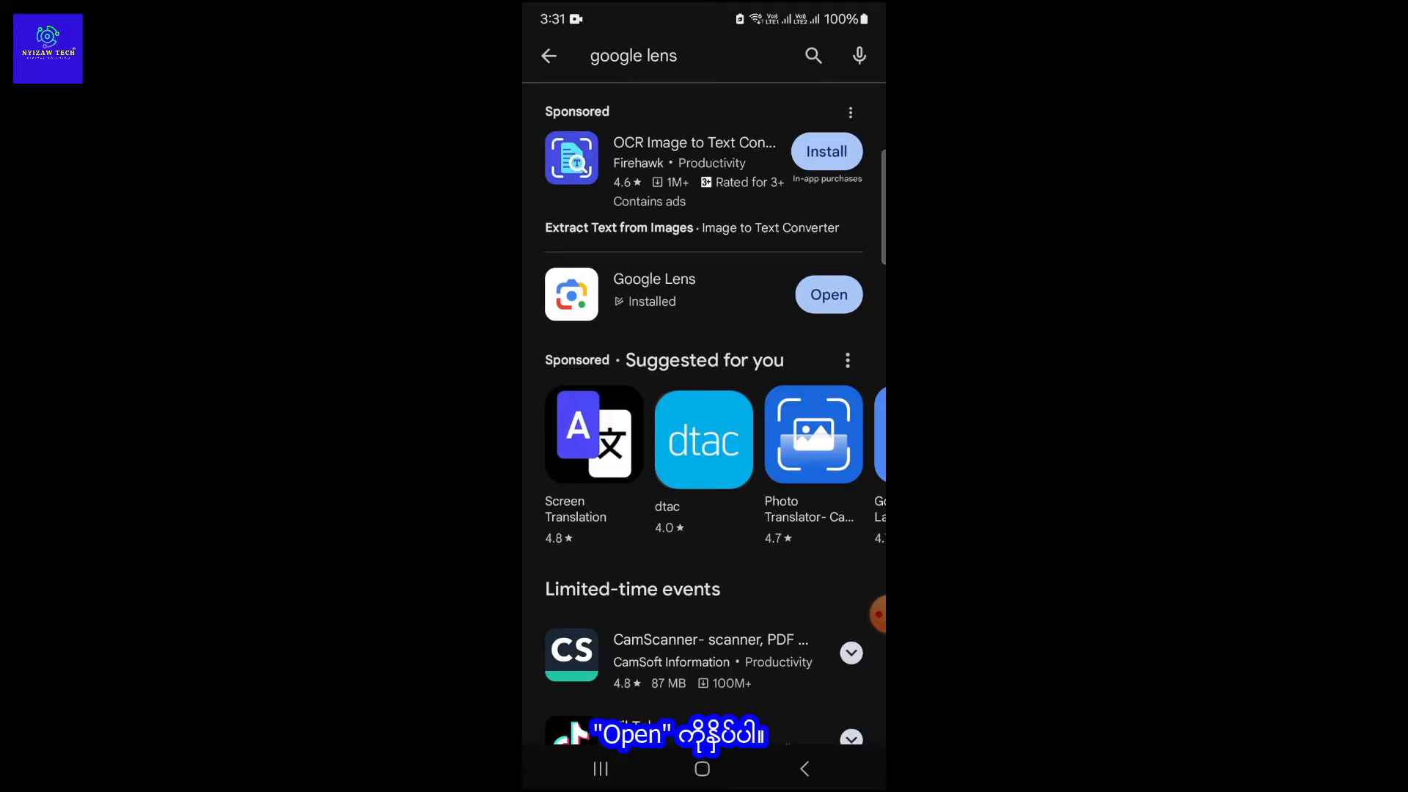
Open Google Lens from the Play Store and grant it camera access.
left_click(827, 295)
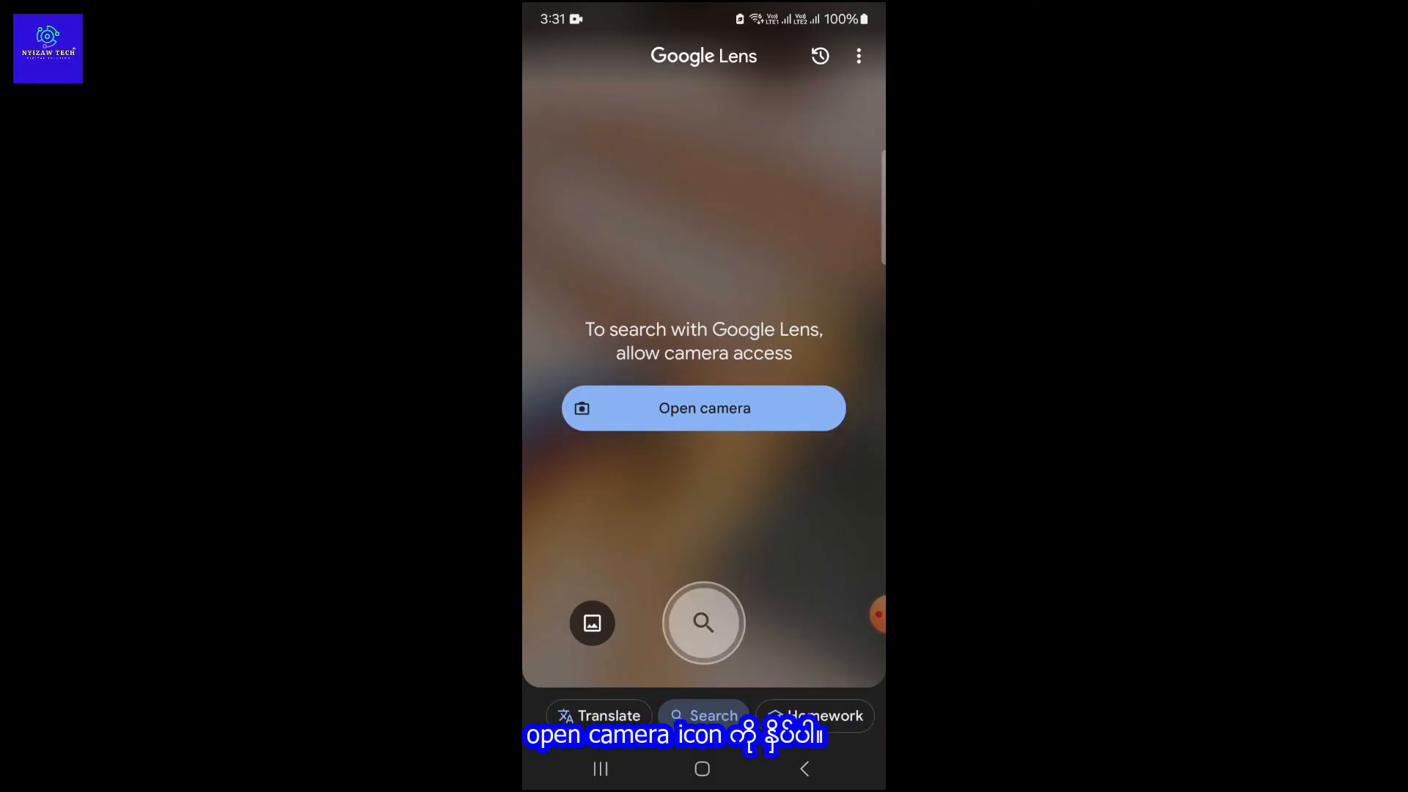
left_click(704, 408)
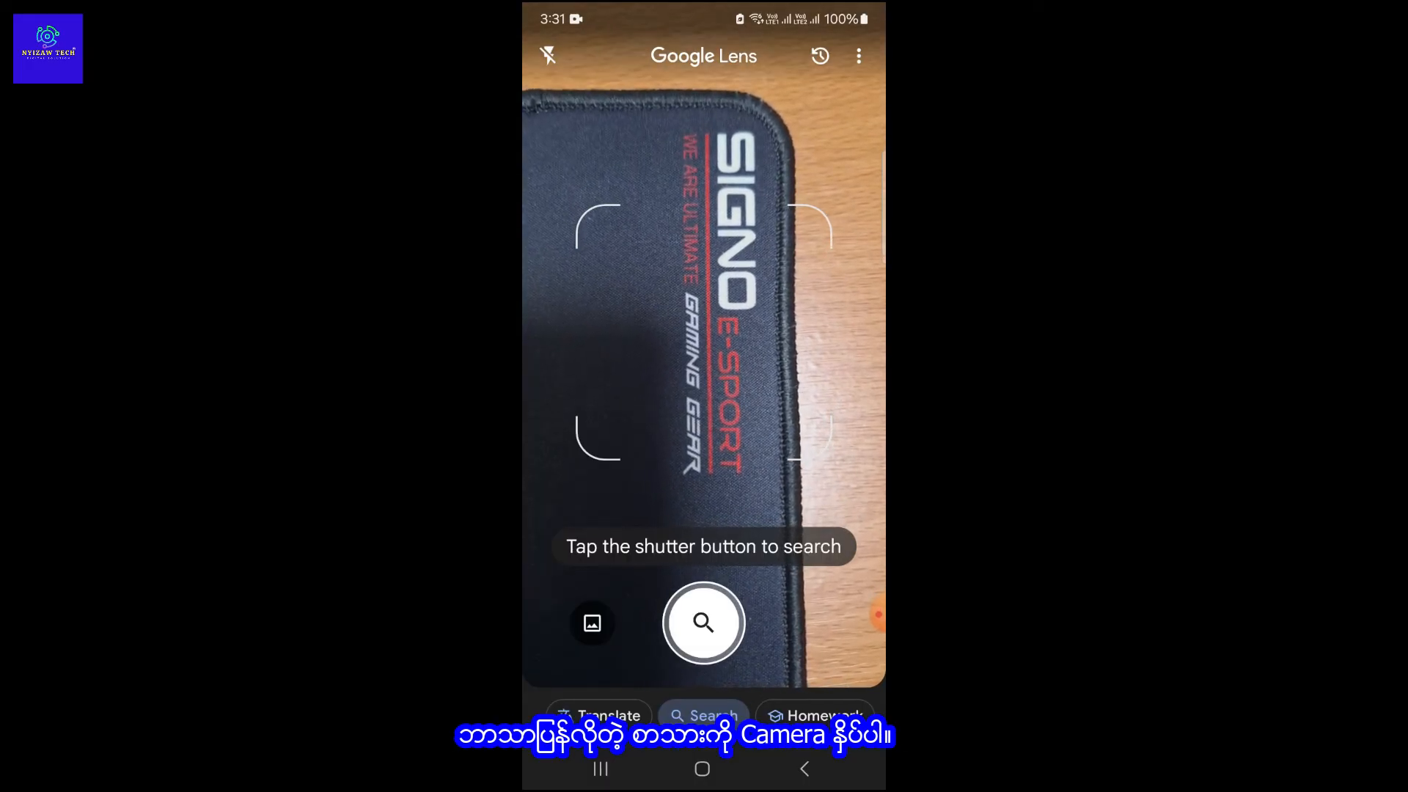
Photograph the SIGNO mouse pad with the shutter button to run a visual search.
left_click(703, 622)
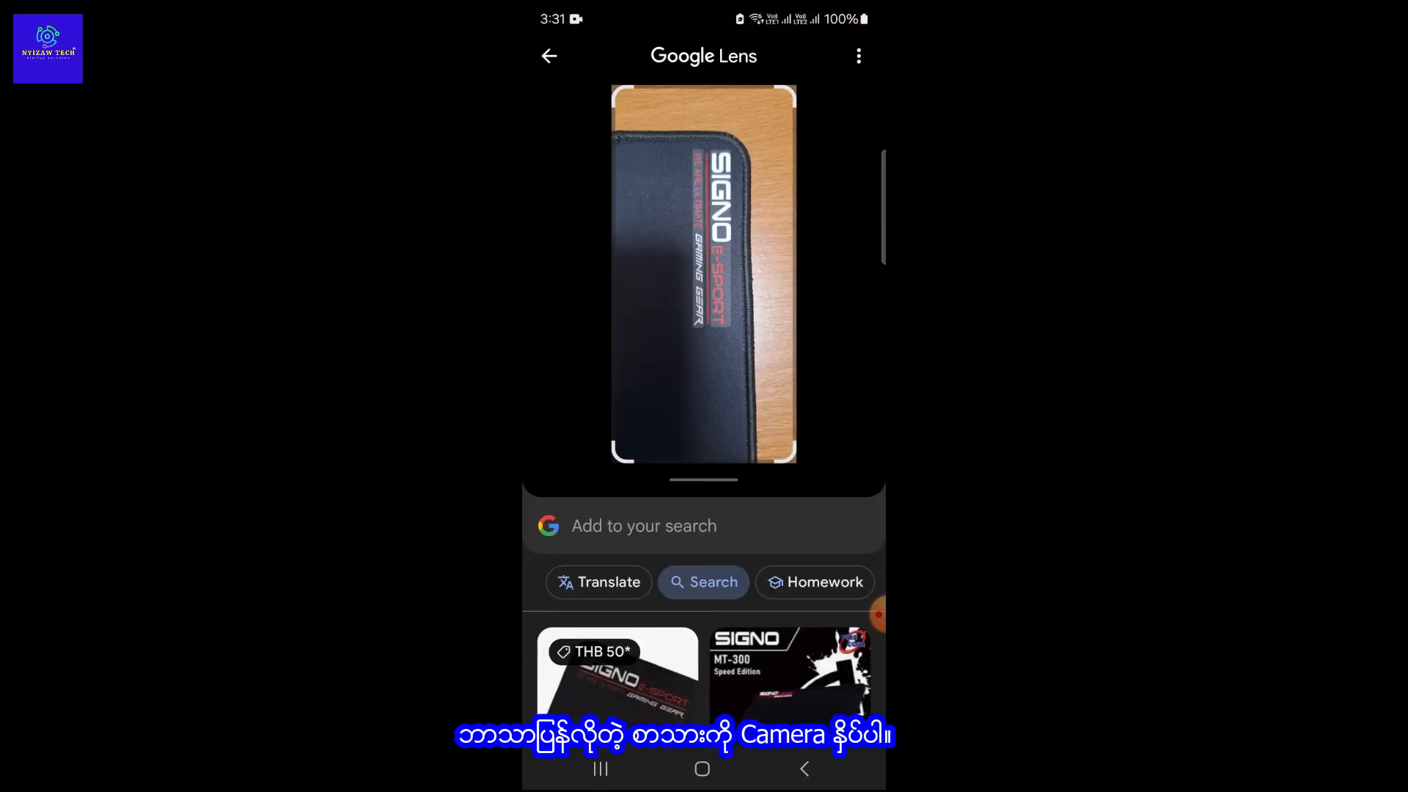